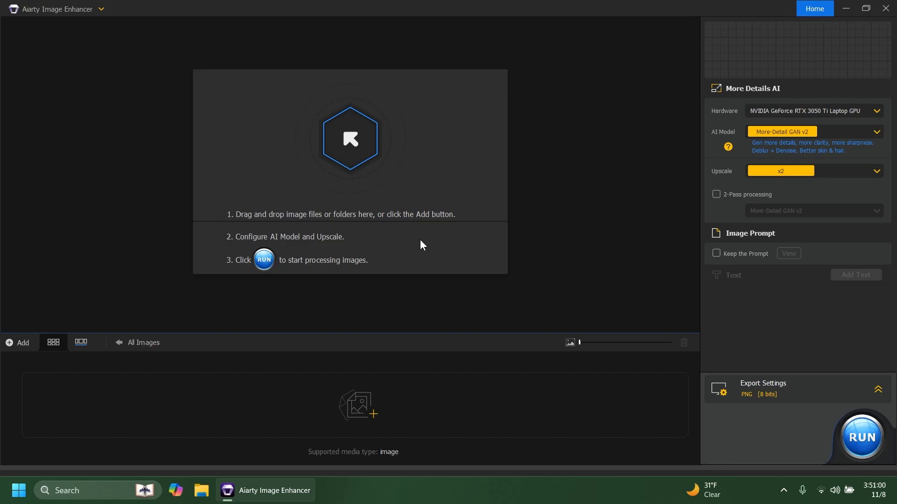
Load bird-standing-on-a-branch, bunny and tiger from the test-images folder into the enhancer
left_click(845, 8)
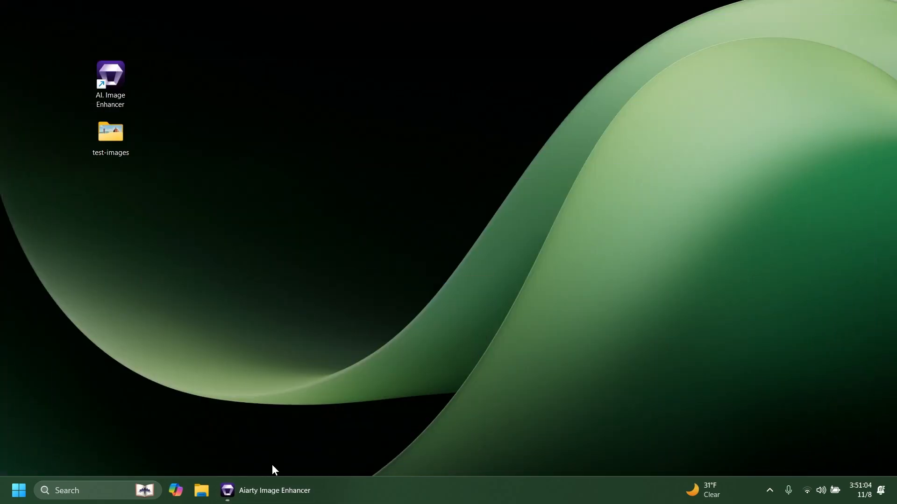
double_click(109, 132)
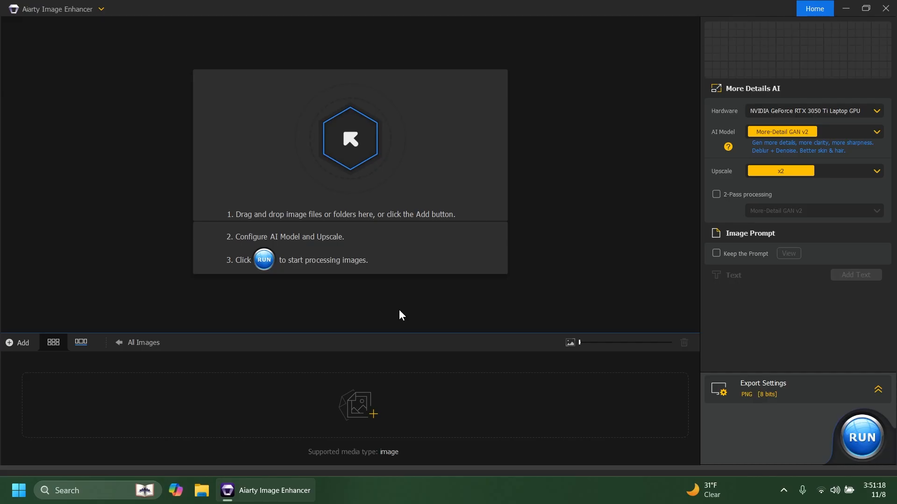
mouse_move(408, 318)
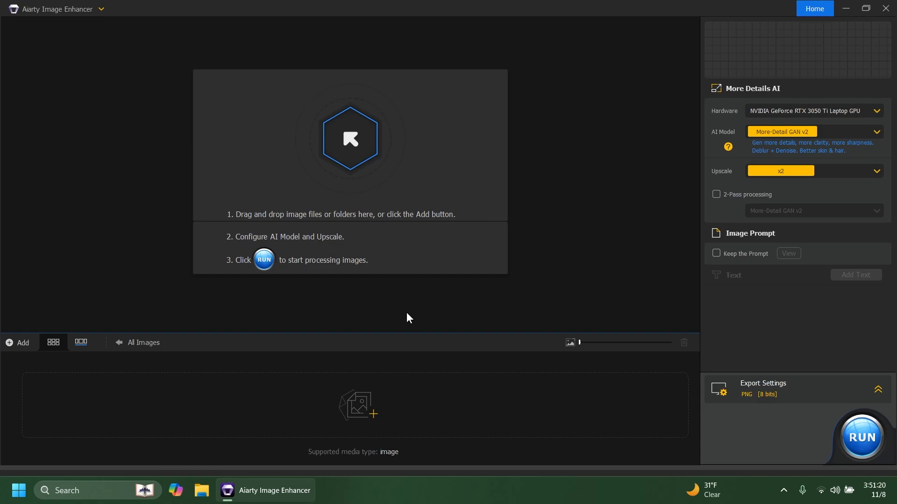
left_click(18, 343)
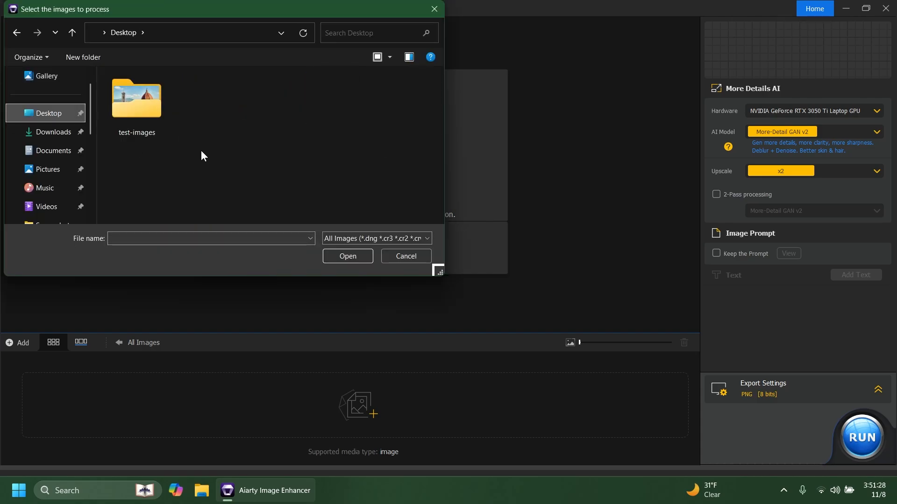
double_click(136, 100)
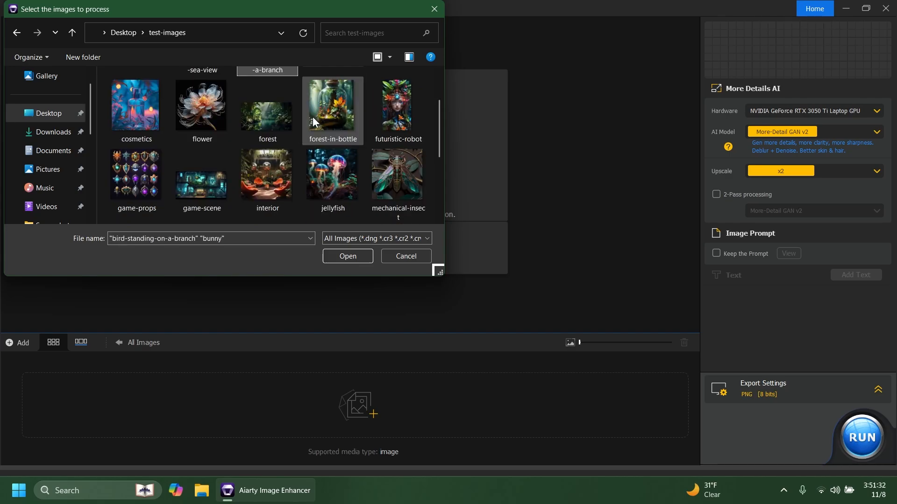
scroll("down", 3)
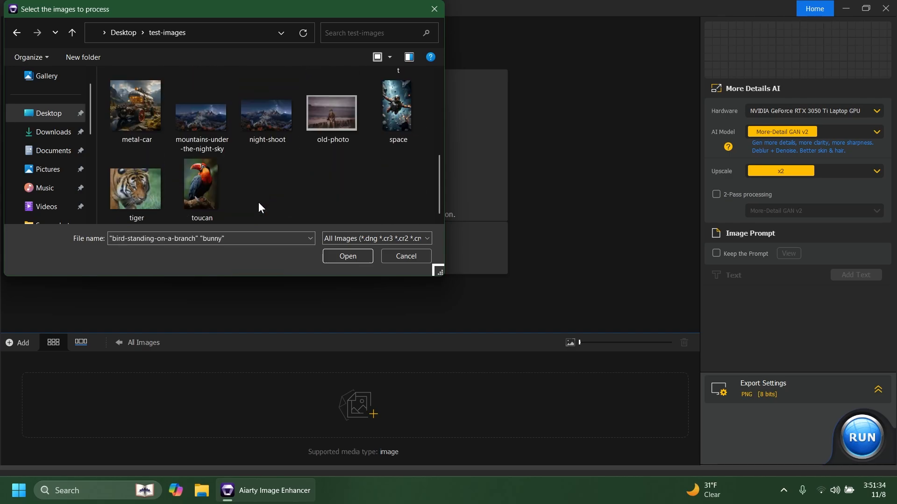
left_click(347, 256)
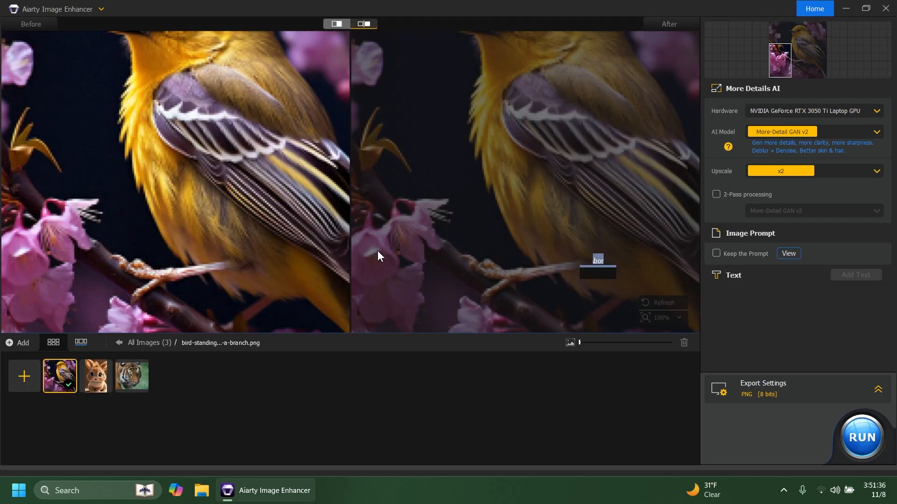
Start the x2 enhancement run and preview the tiger while the model downloads
left_click(861, 437)
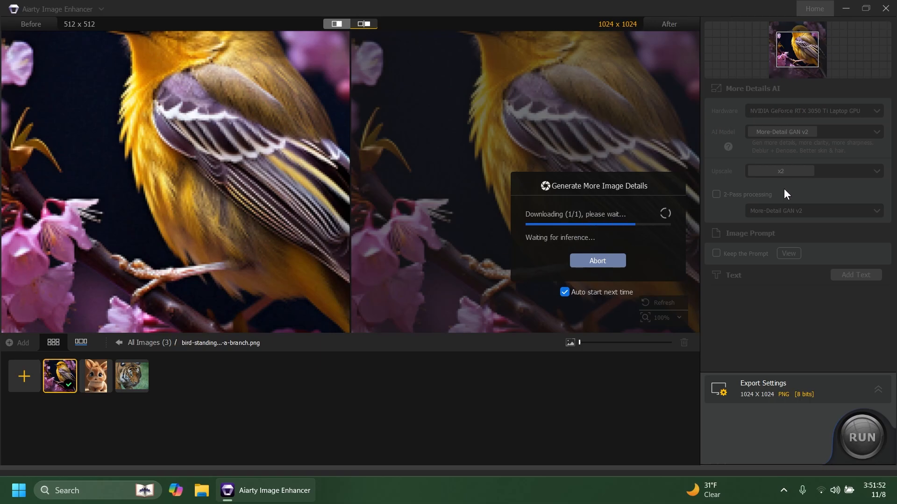
mouse_move(798, 133)
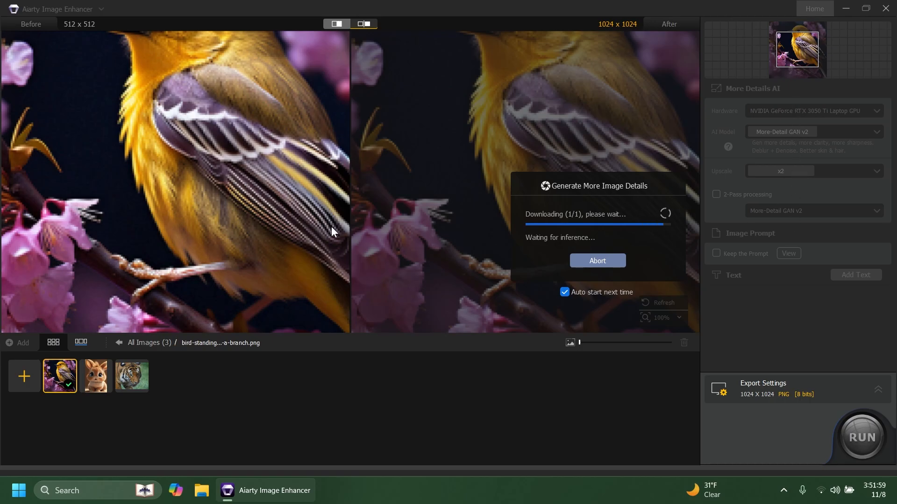
left_click(132, 376)
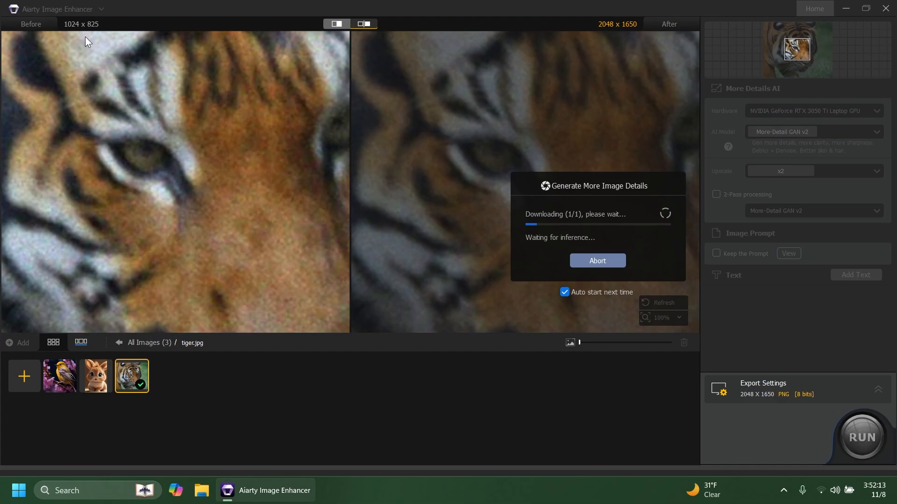
mouse_move(99, 36)
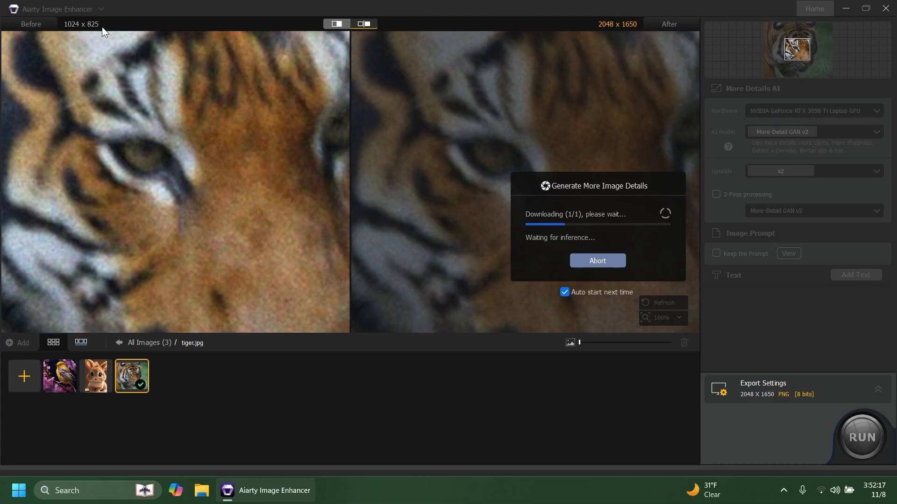
mouse_move(62, 391)
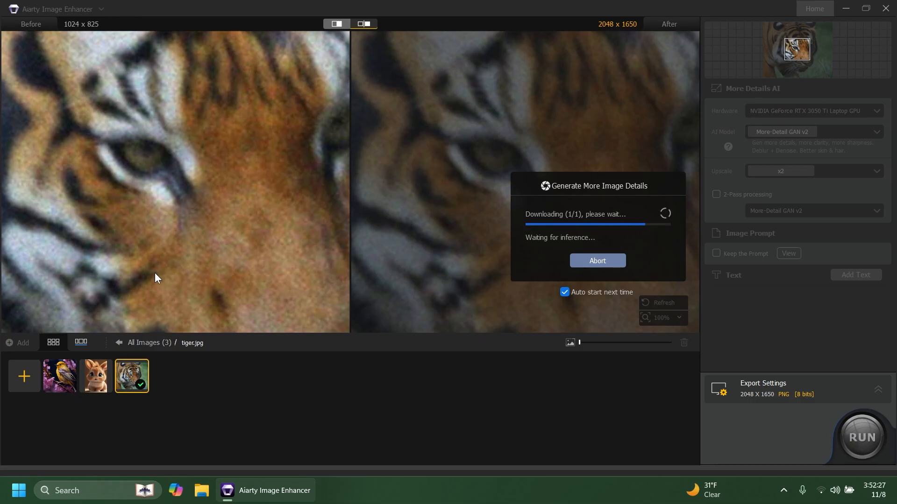
mouse_move(206, 248)
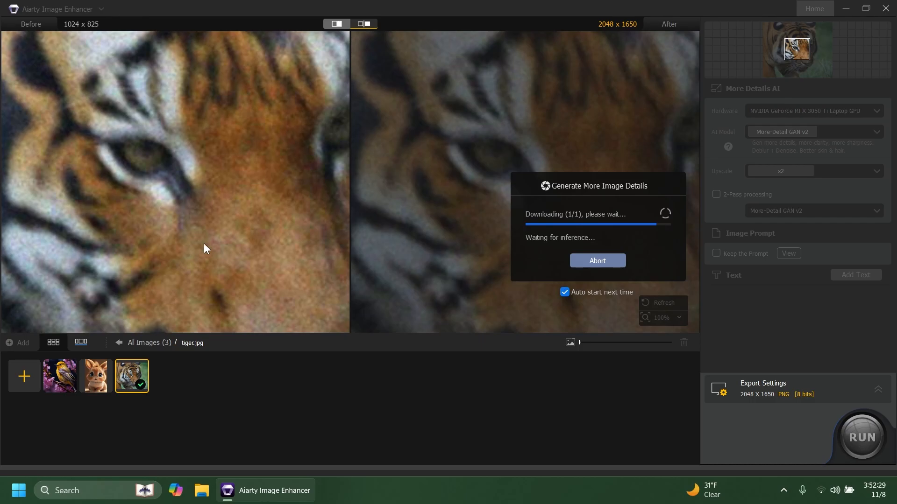
mouse_move(366, 345)
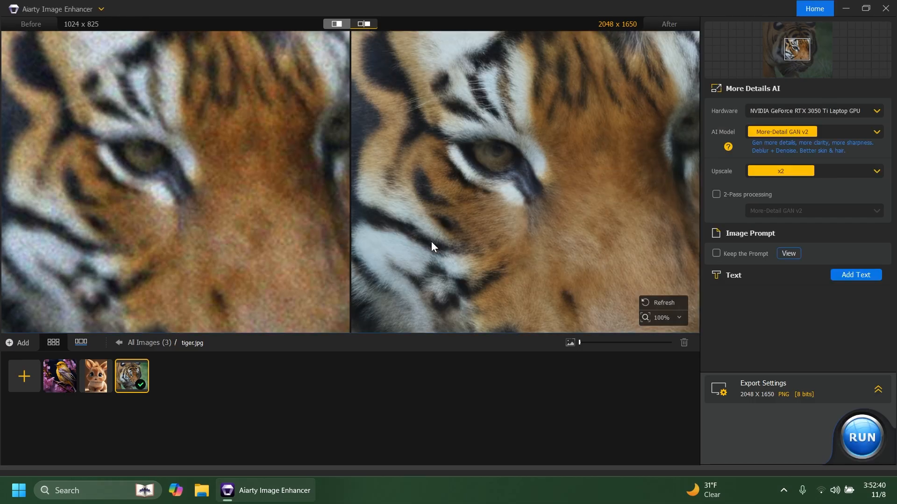
mouse_move(178, 296)
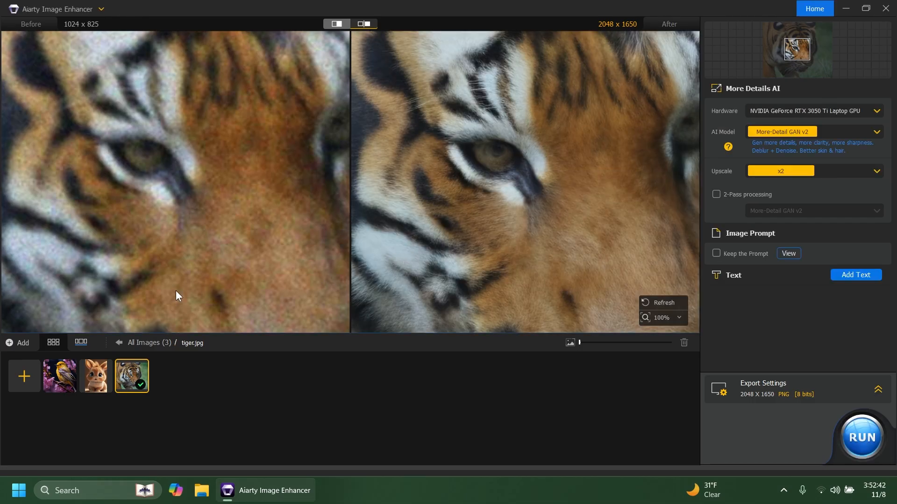
Preview the bird's 1024 x 1024 result and list the CPU, NVIDIA GPU and Intel hardware options
left_click(60, 375)
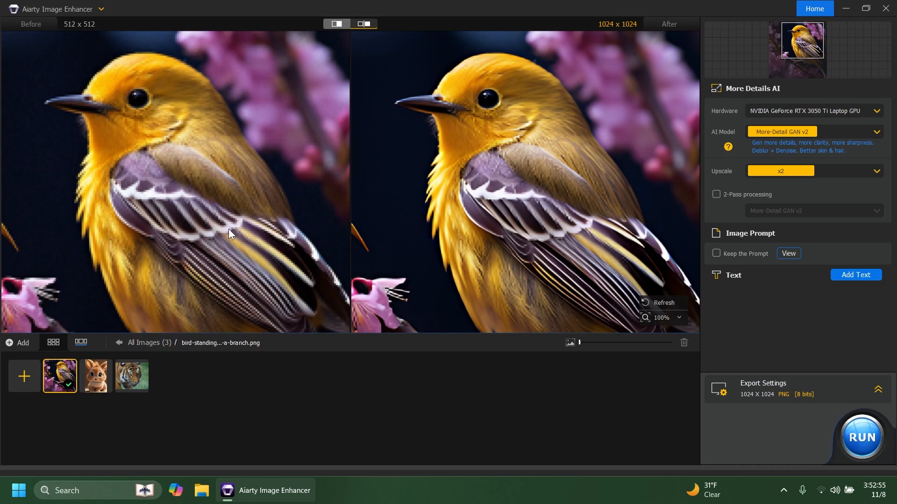
mouse_move(423, 214)
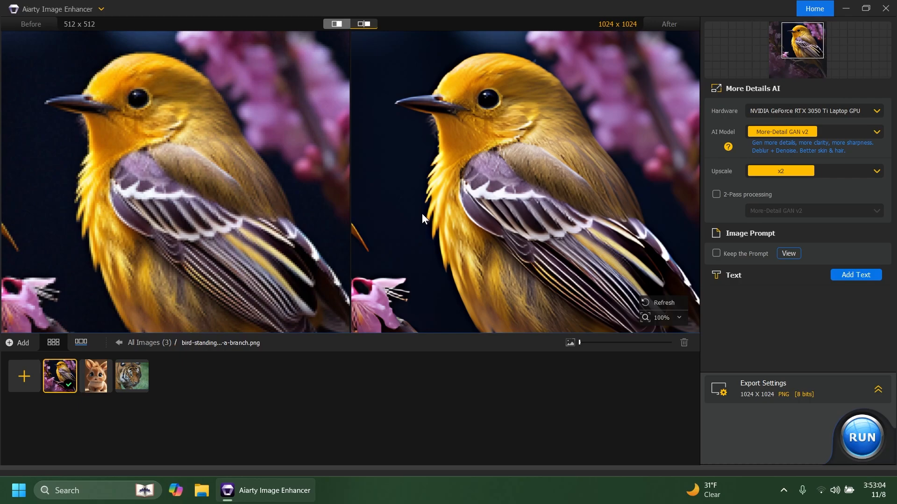
mouse_move(808, 113)
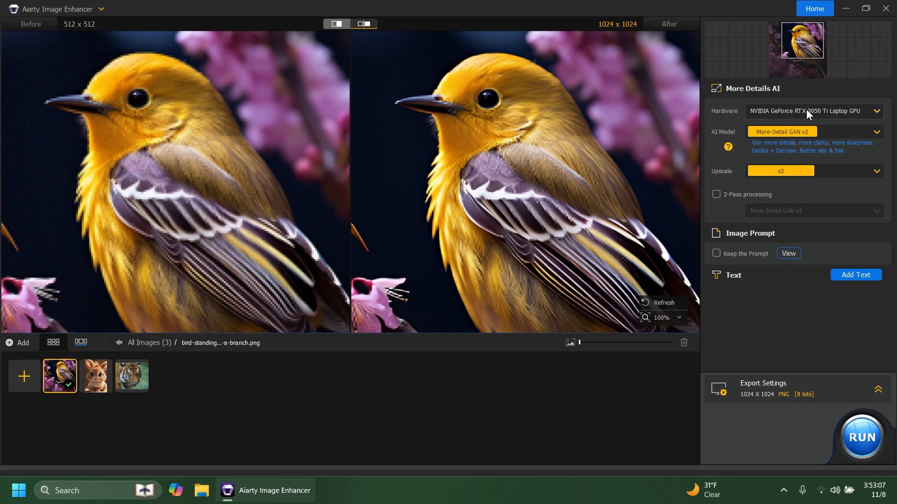
left_click(812, 111)
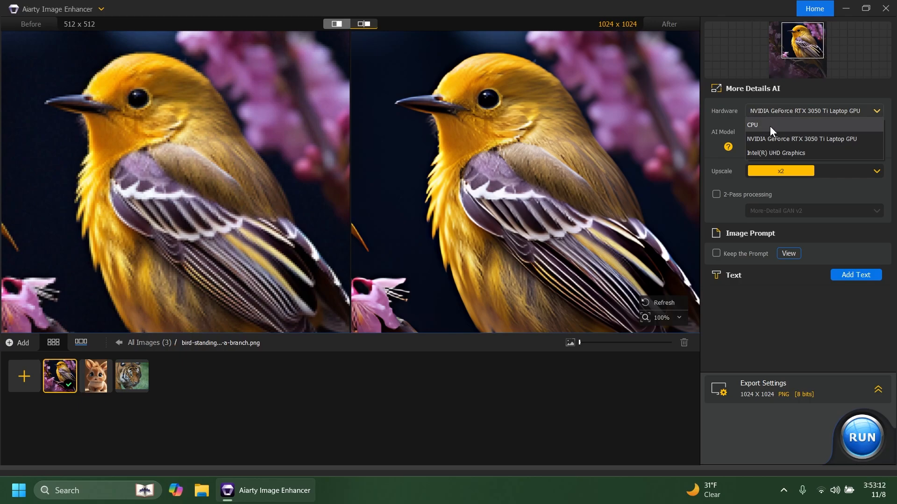
mouse_move(778, 152)
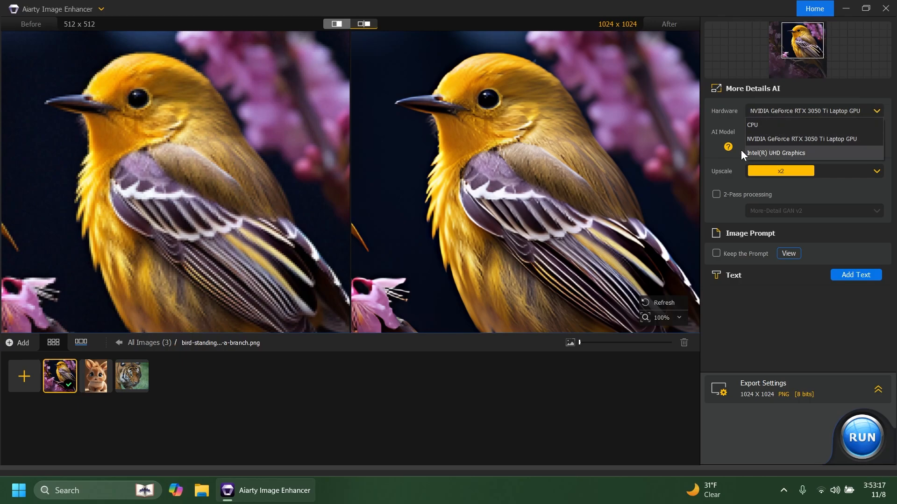
Switch the bird's AI model to Real-Photo v3, leaving upscale at x2
left_click(813, 131)
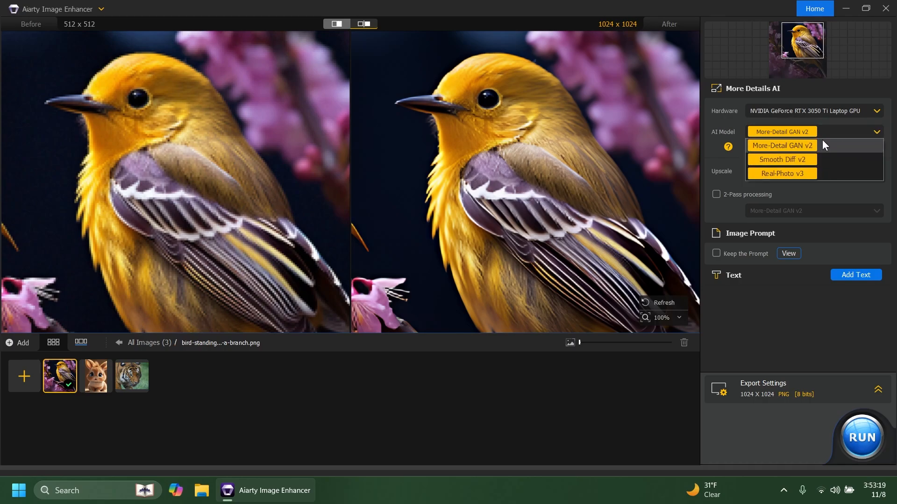
mouse_move(788, 163)
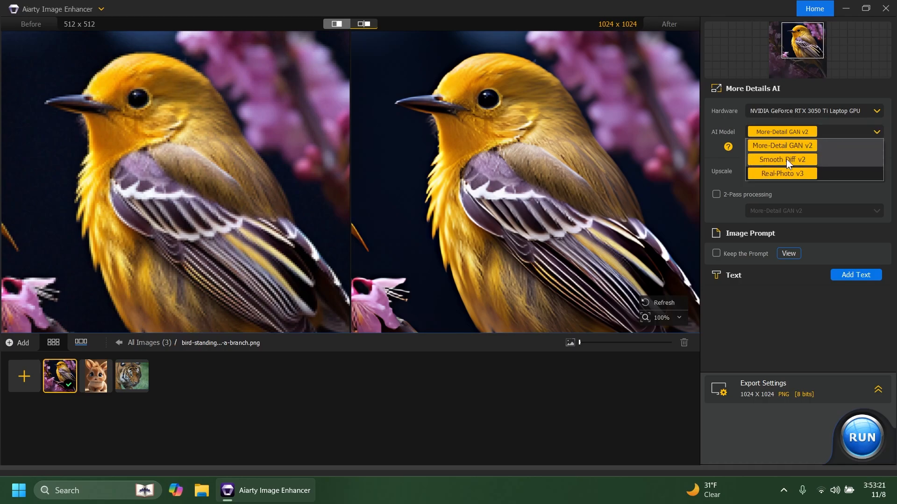
mouse_move(836, 179)
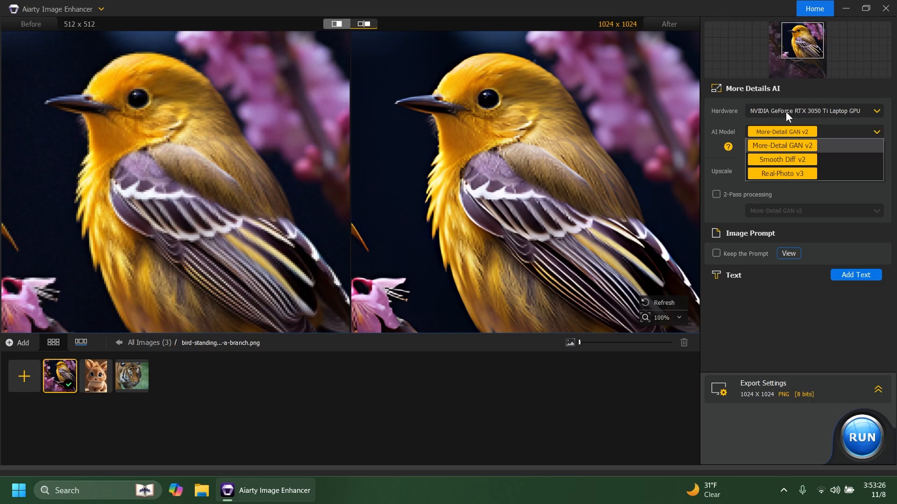
mouse_move(797, 118)
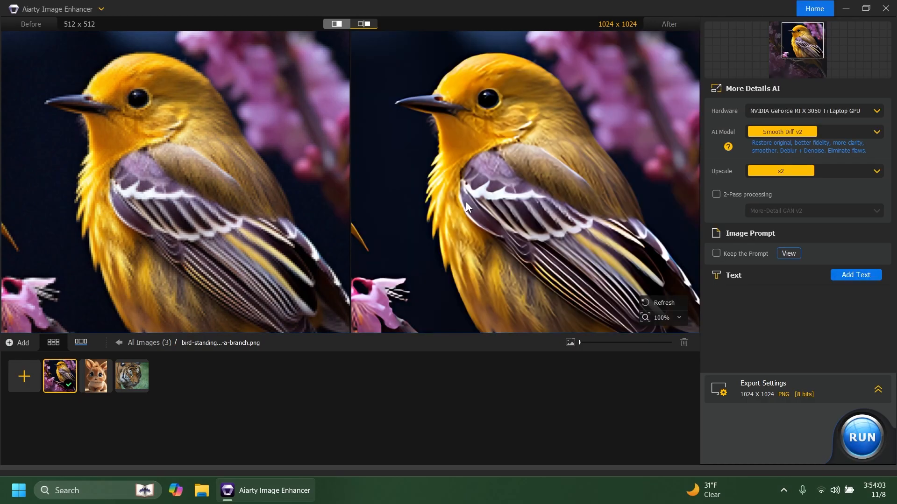
mouse_move(487, 130)
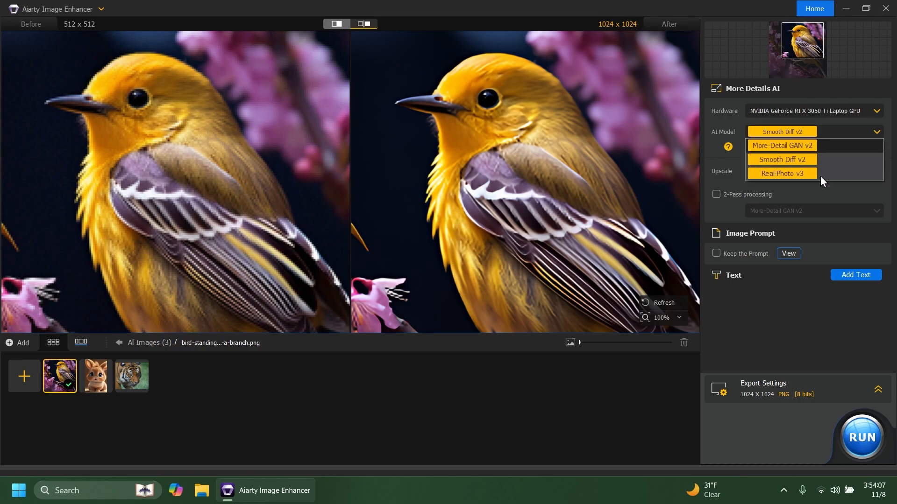
left_click(782, 174)
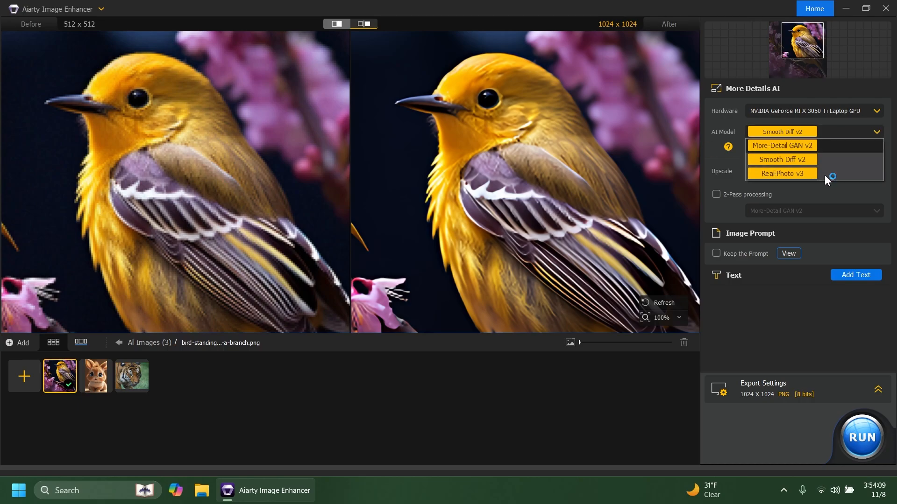
left_click(782, 173)
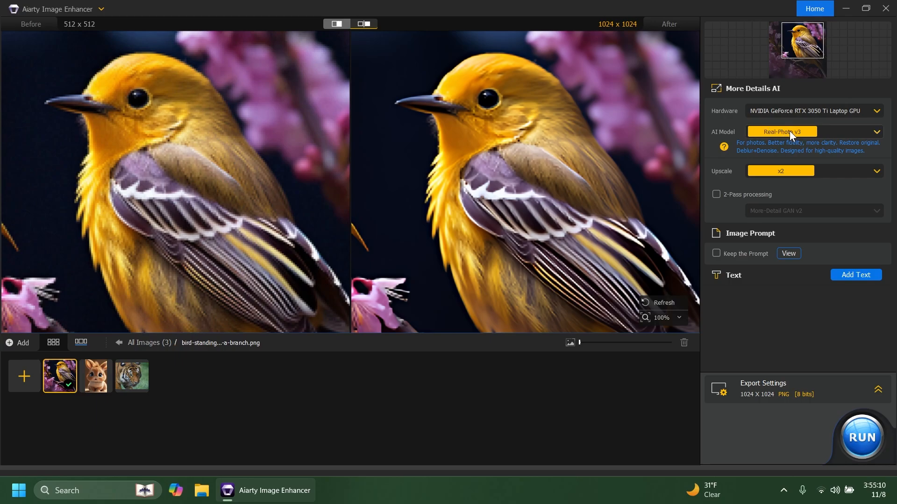
mouse_move(517, 143)
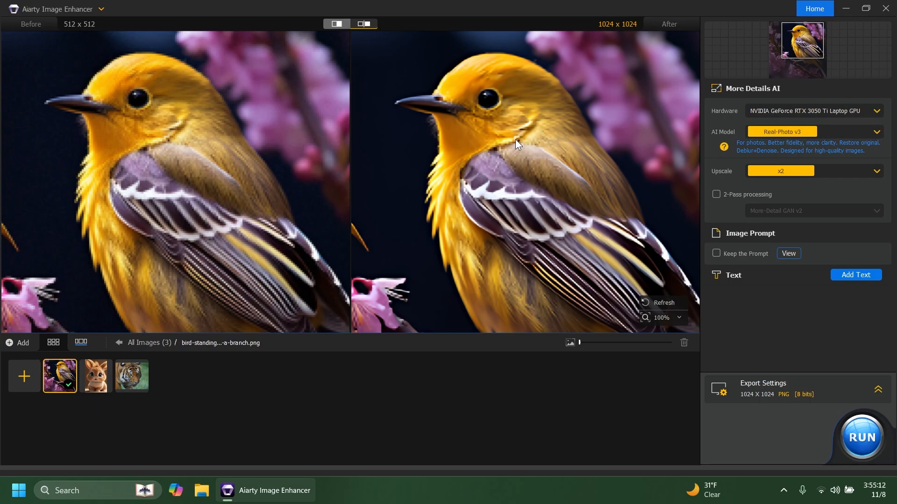
mouse_move(552, 134)
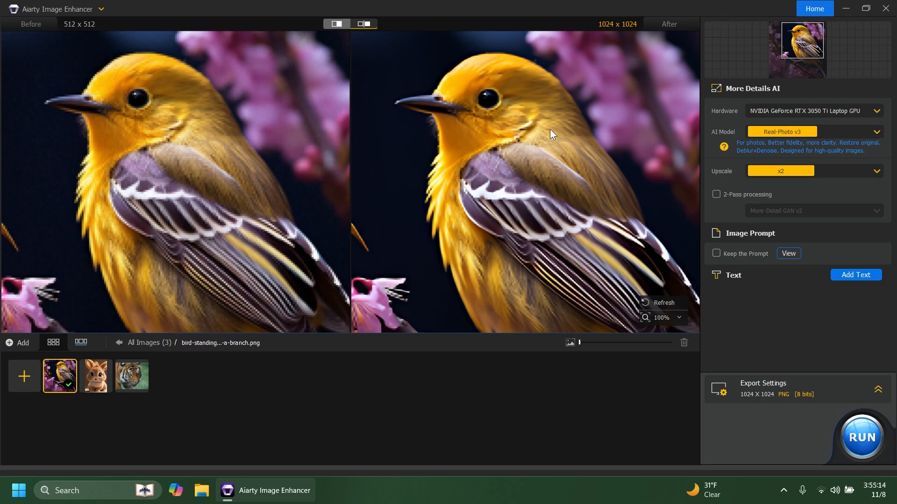
mouse_move(716, 178)
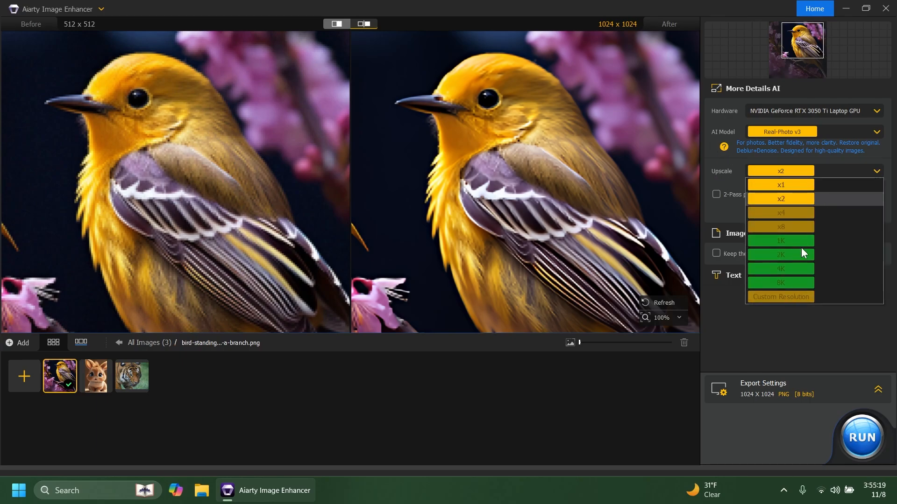
mouse_move(793, 268)
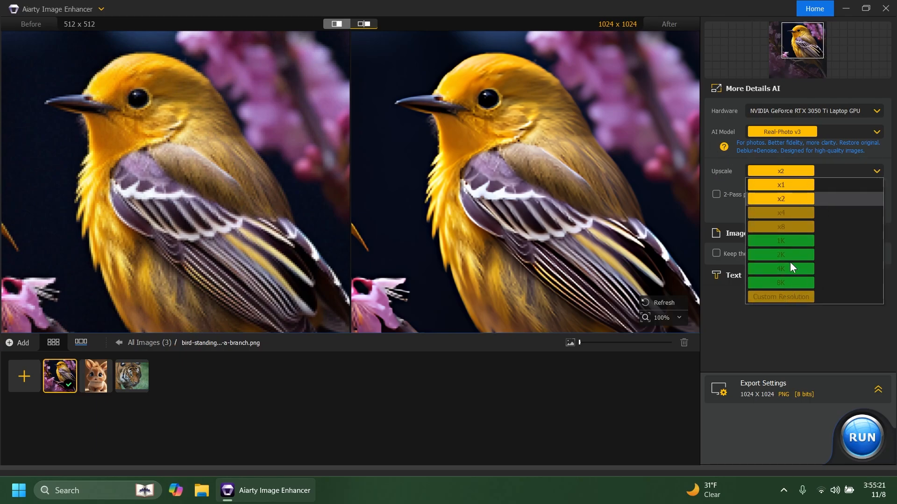
Keep upscale at x2 and enable 2-pass processing with More-Detail GAN v2
left_click(780, 198)
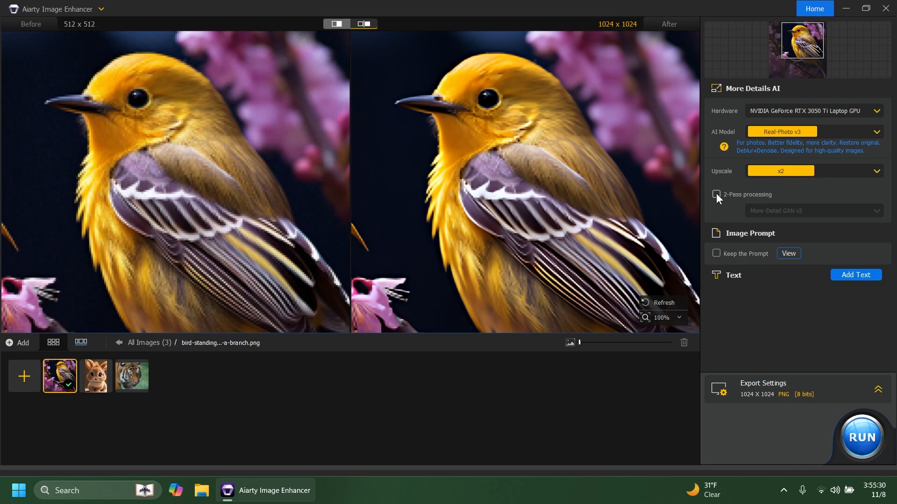
left_click(716, 194)
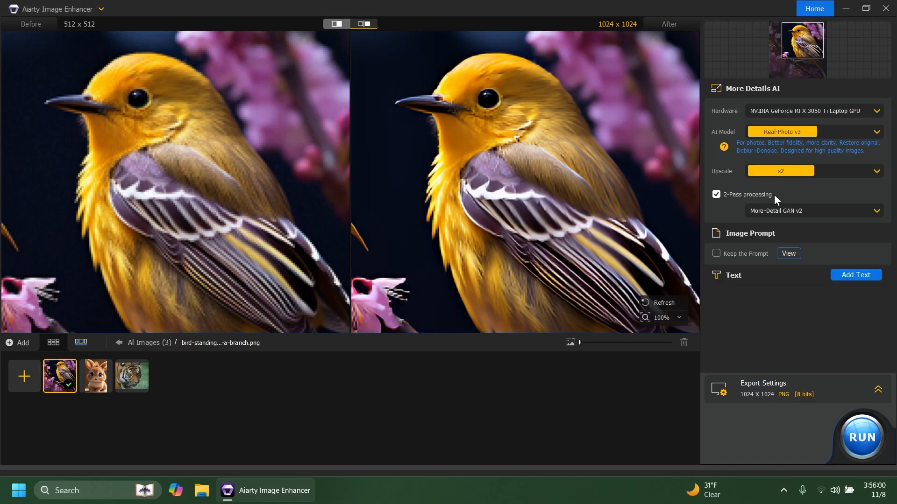
mouse_move(756, 237)
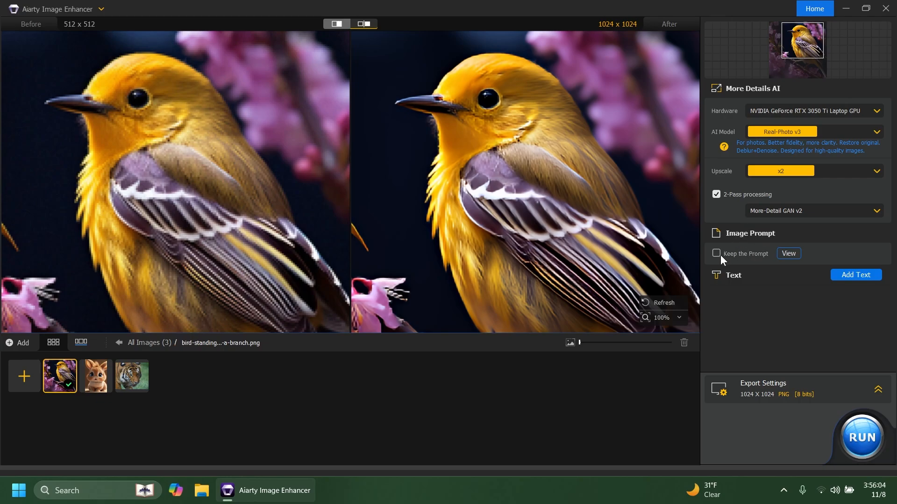
Export as JPG at quality 100 into the Desktop folder
left_click(715, 253)
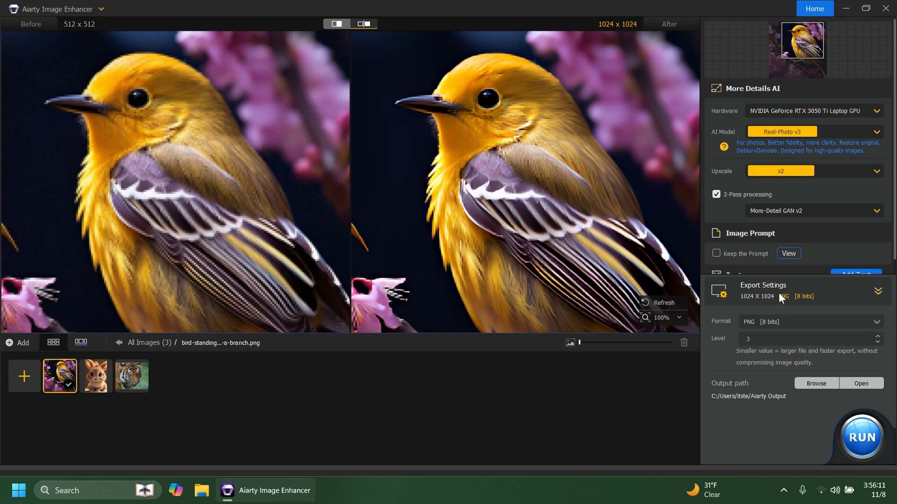
left_click(878, 291)
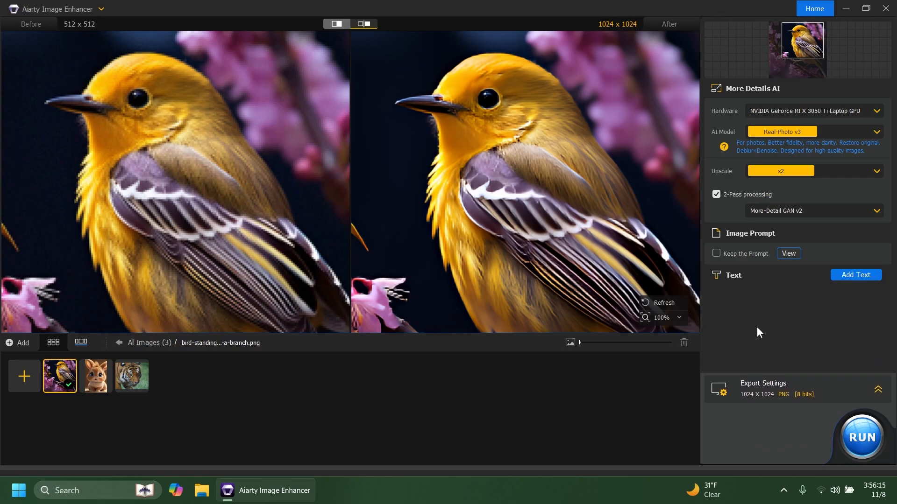
left_click(878, 389)
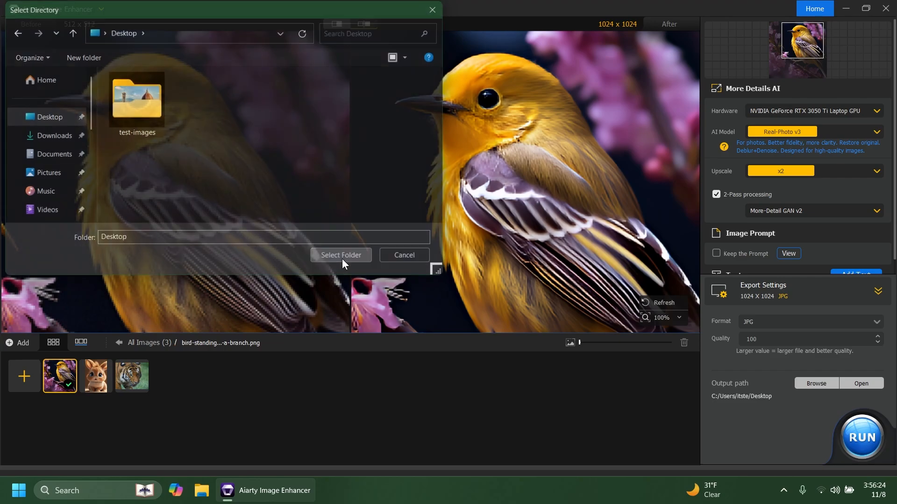
left_click(340, 255)
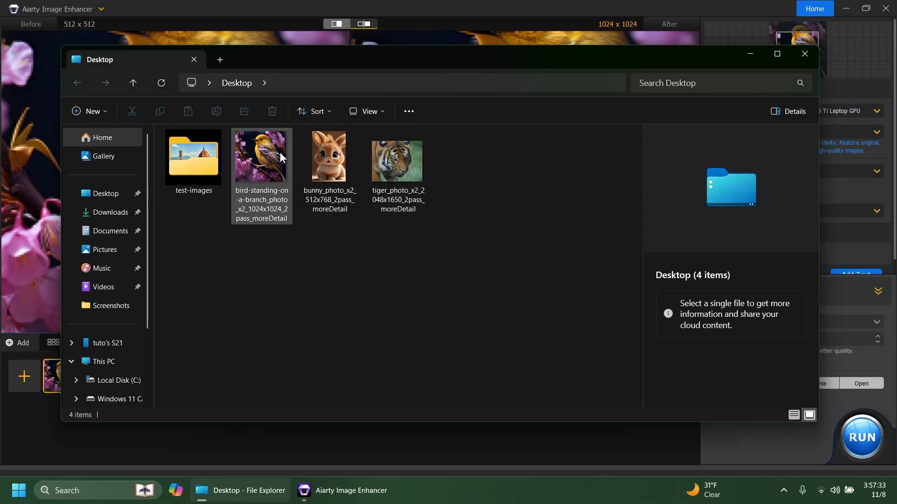
Open the upscaled bird photo from the Desktop folder in File Explorer
double_click(261, 155)
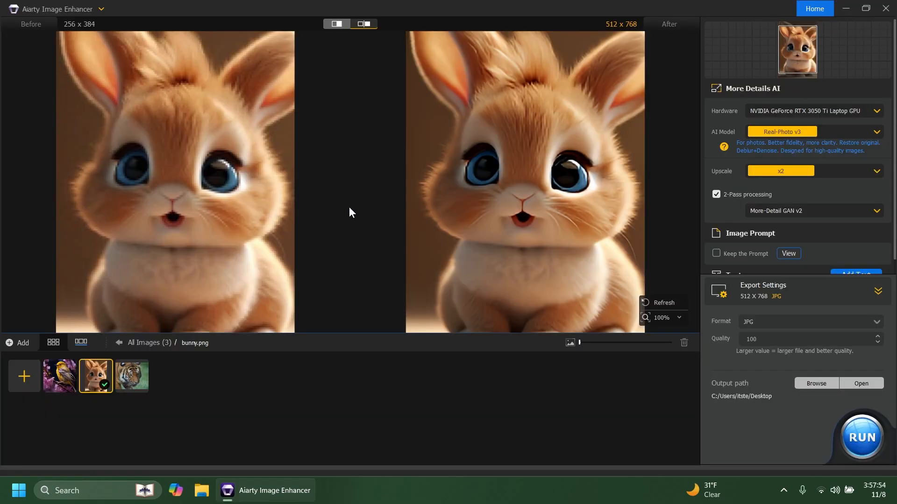
mouse_move(155, 155)
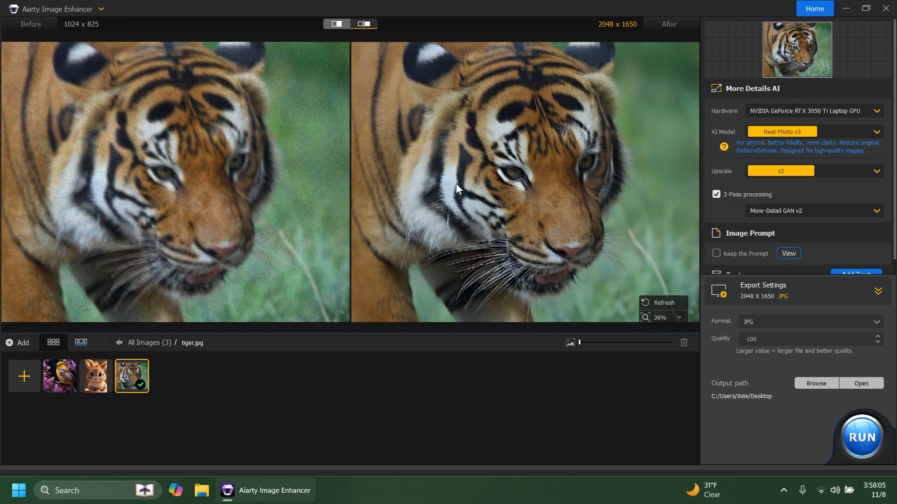
mouse_move(305, 162)
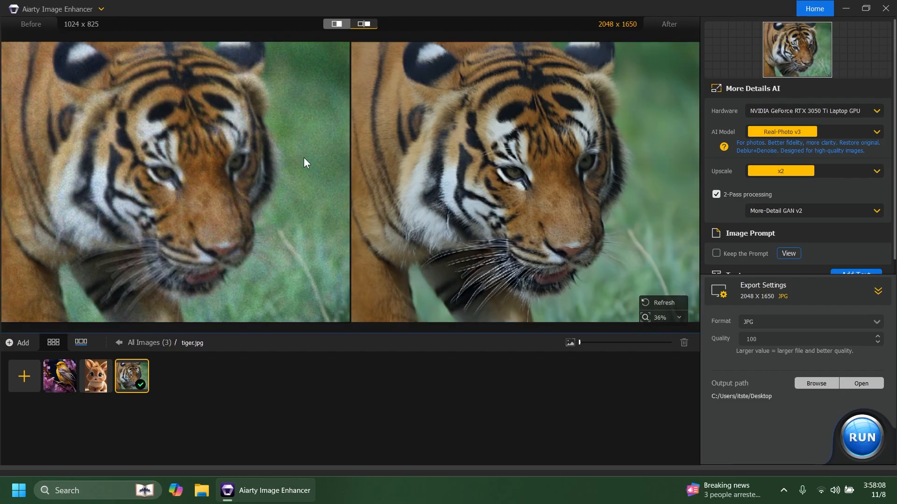
mouse_move(223, 168)
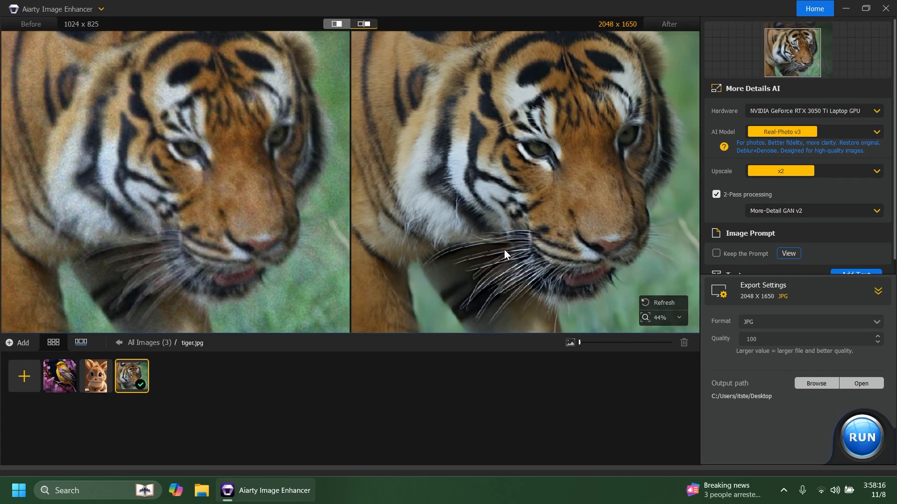
Zoom into the tiger preview to compare its 2048 x 1650 result with the 1024 x 825 original
scroll("up", 3)
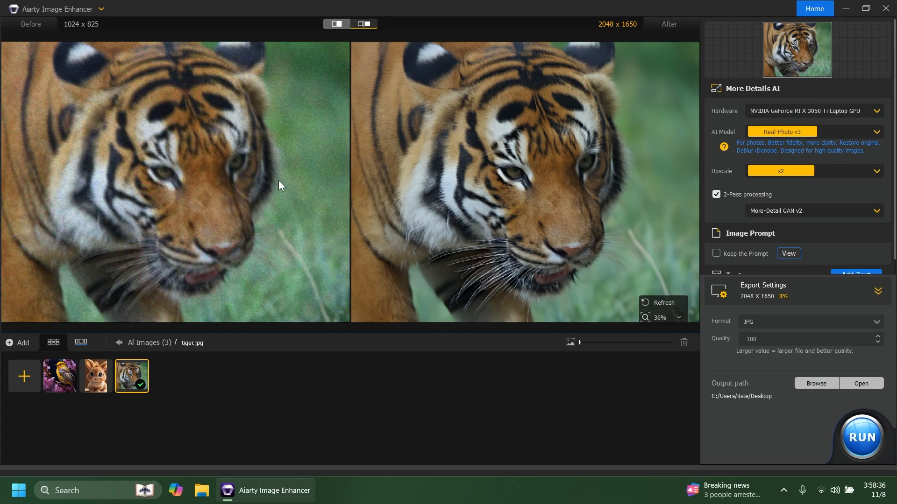
mouse_move(468, 182)
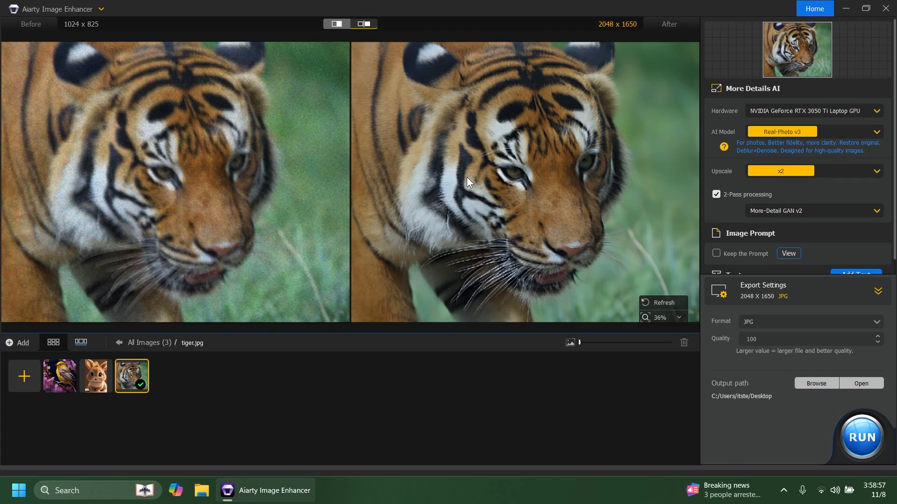
mouse_move(120, 341)
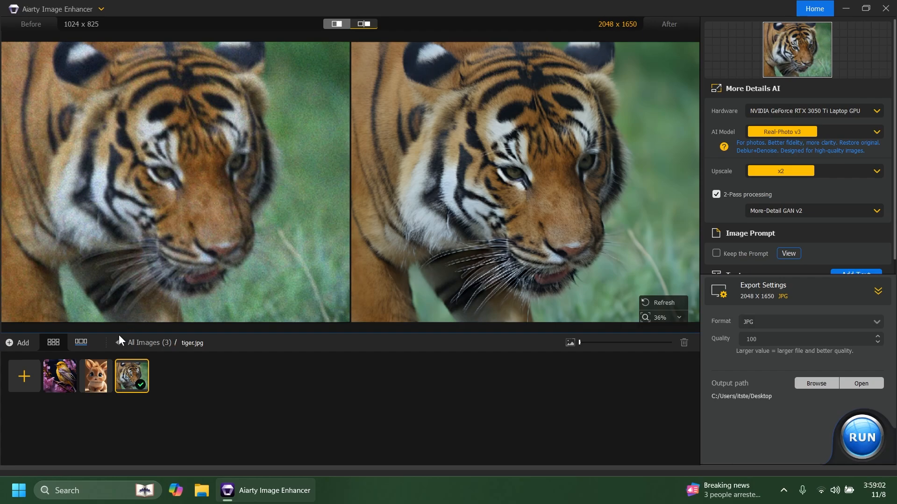
Compare the bunny's before/after, then the bird's 1024 x 1024 result against its 512 x 512 original
left_click(95, 376)
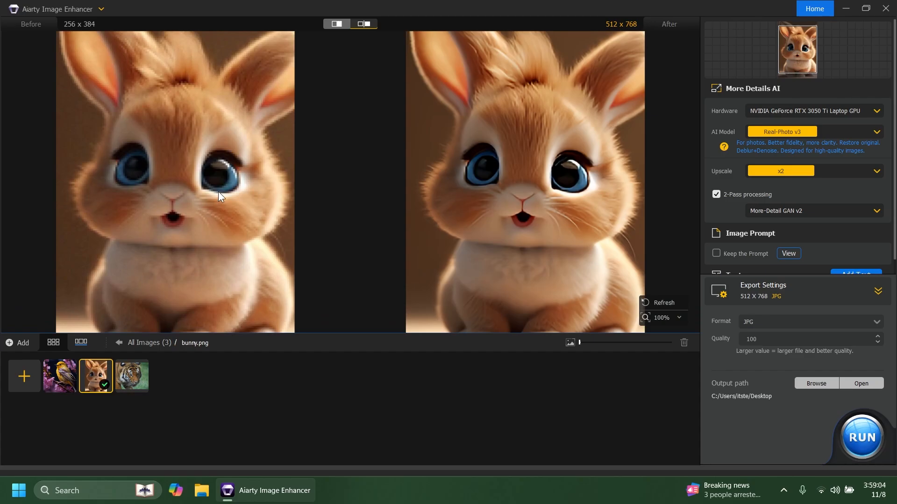
mouse_move(237, 178)
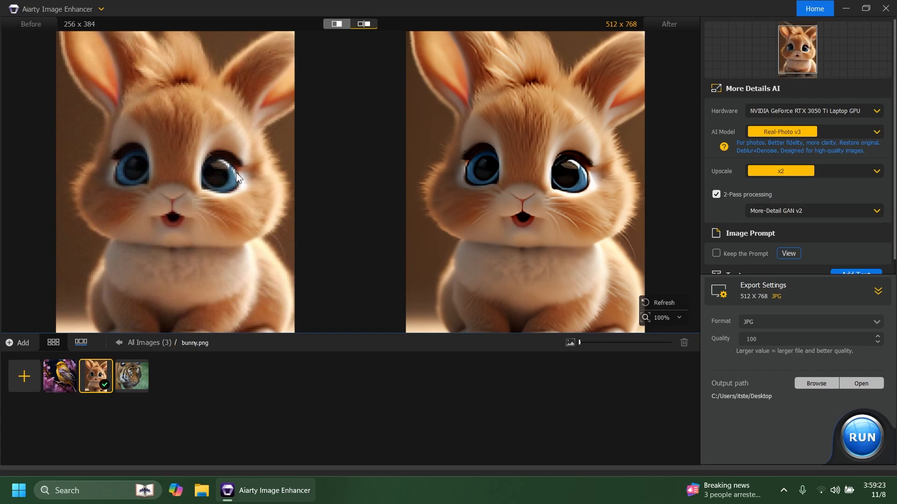
left_click(59, 376)
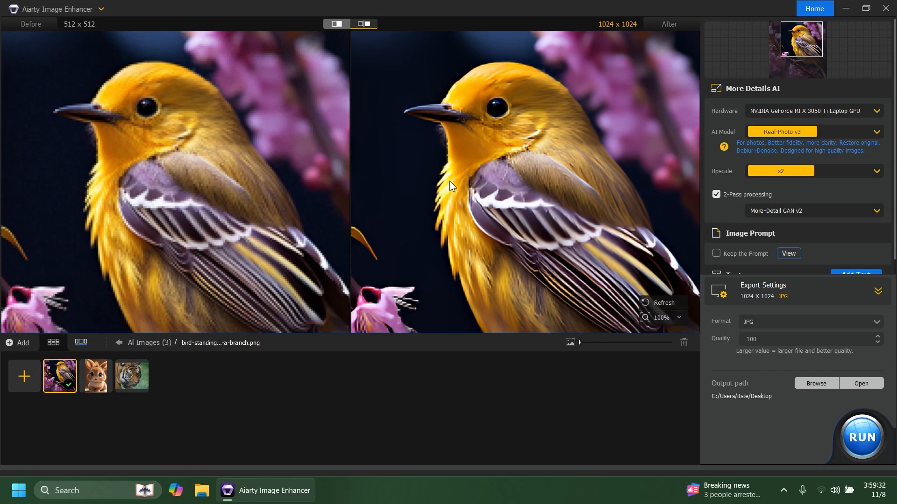
mouse_move(466, 180)
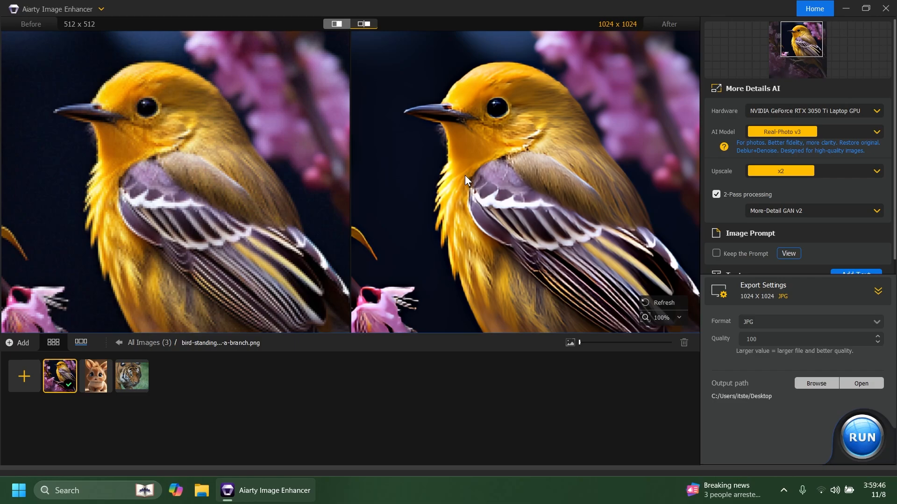
mouse_move(511, 168)
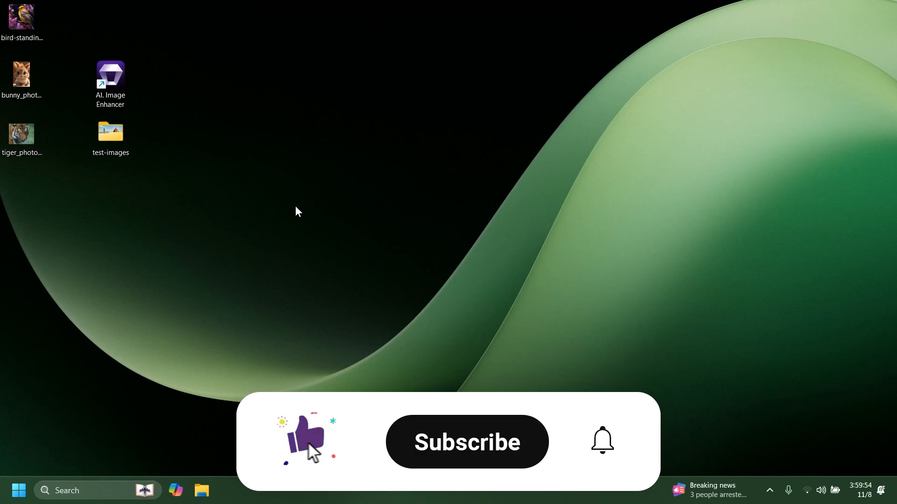
Close Aiarty Image Enhancer to return to the Windows desktop
left_click(466, 441)
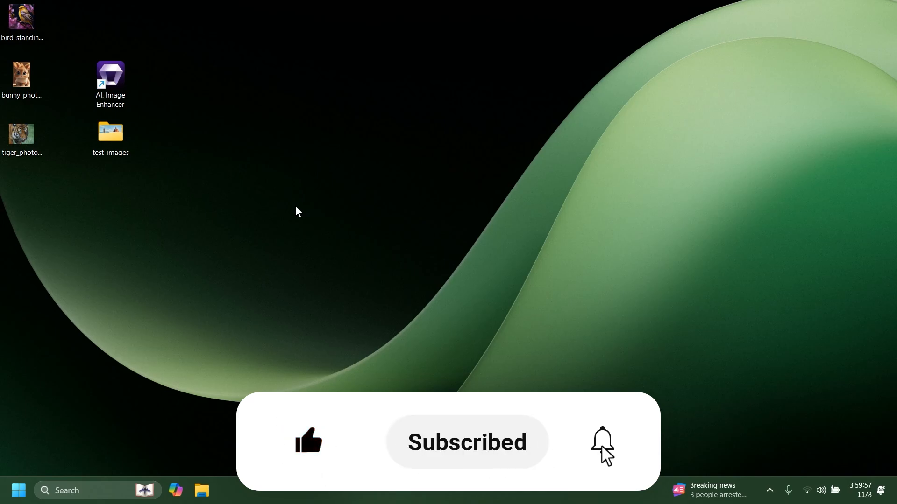